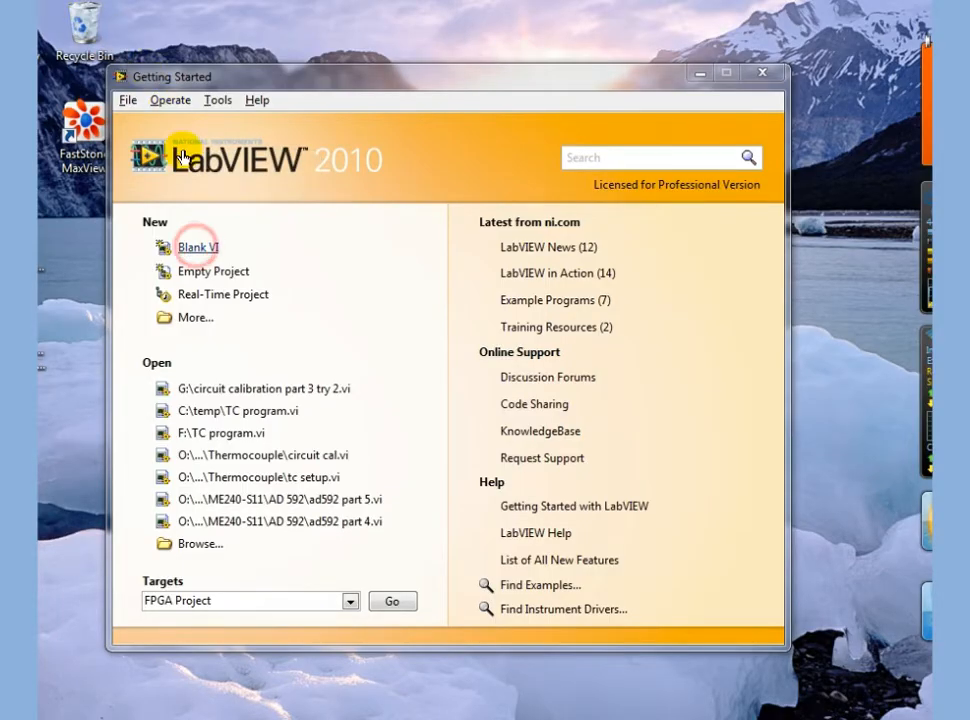
Step: Start a blank VI with a Numeric control and Numeric indicator, then view its diagram
{"action": "left_click", "coordinate": [198, 247]}
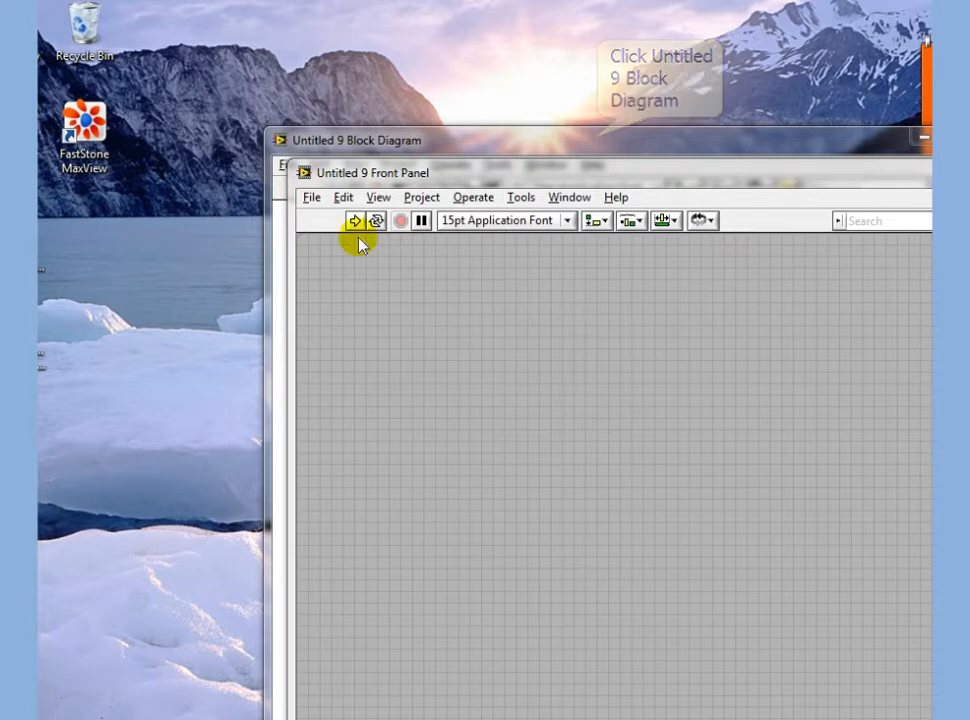
{"action": "right_click", "coordinate": [405, 210]}
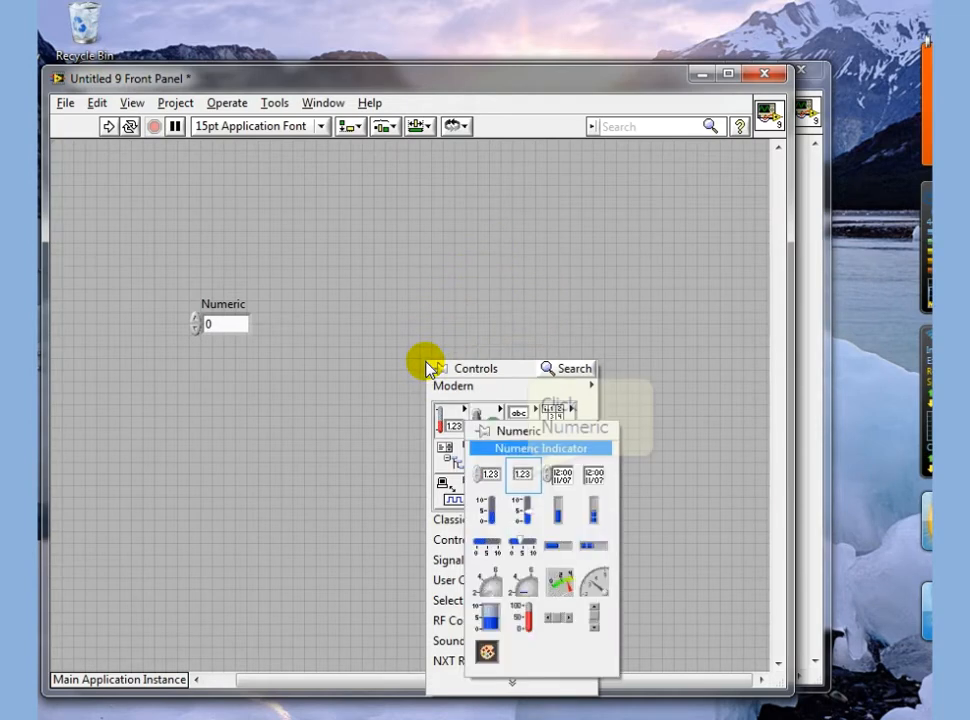
{"action": "left_click", "coordinate": [492, 475]}
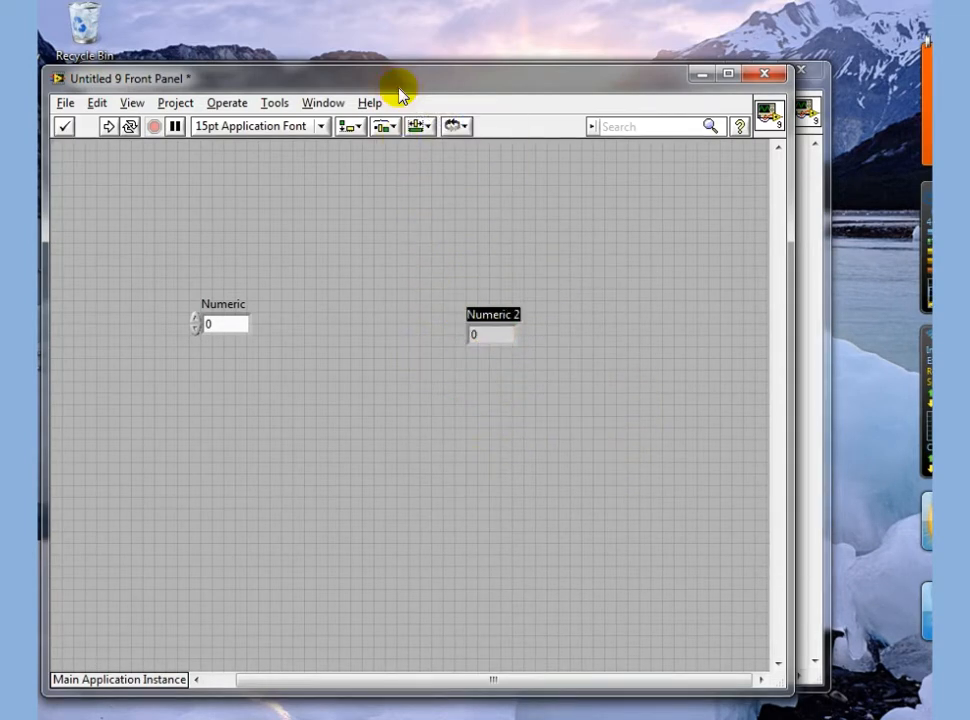
{"action": "key", "text": "ctrl+e"}
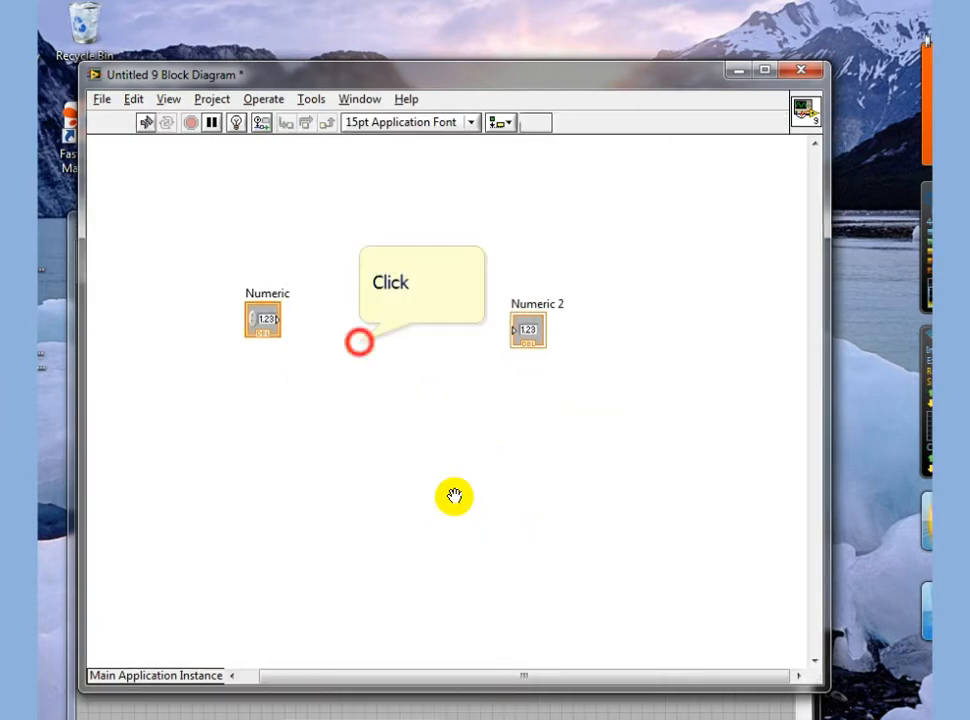
Step: Place a Multiply node and a constant of 100 between Numeric and Numeric 2
{"action": "left_click", "coordinate": [360, 343]}
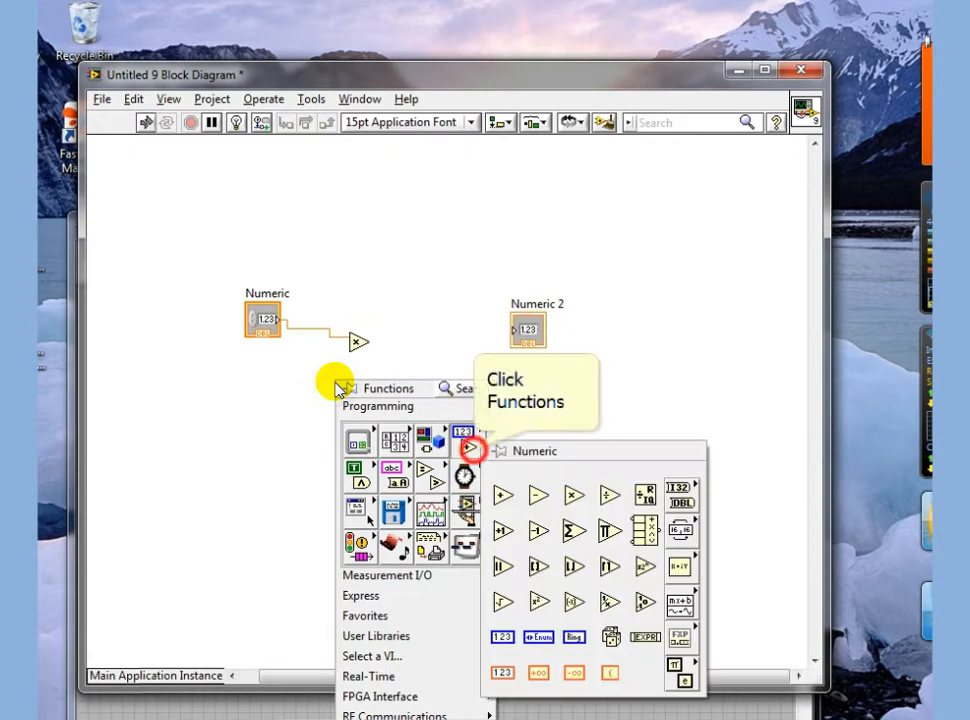
{"action": "left_click", "coordinate": [312, 488]}
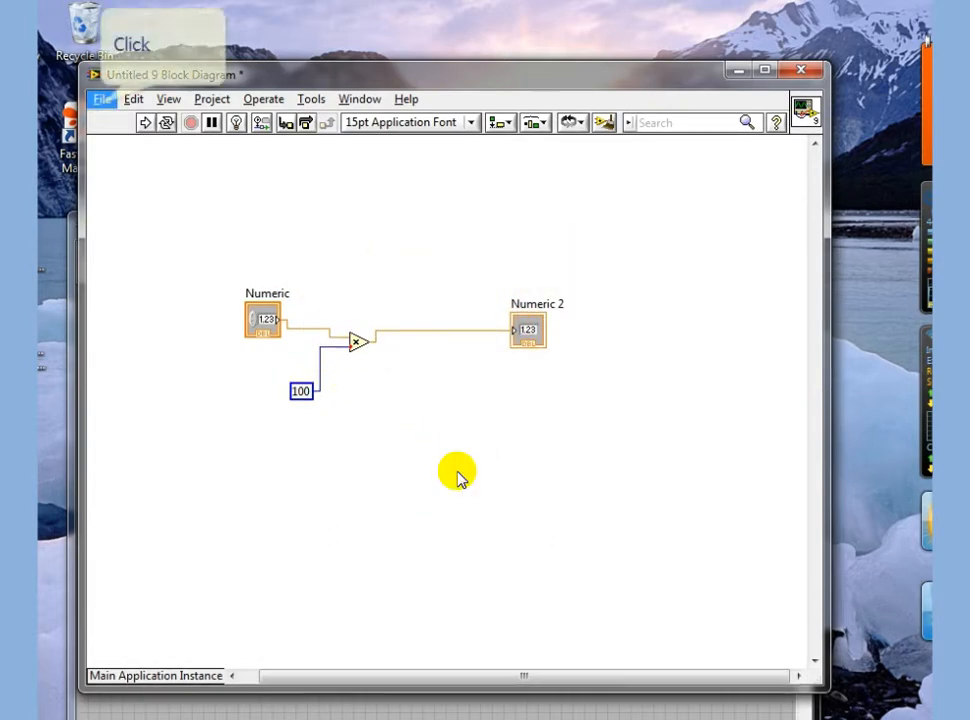
{"action": "mouse_move", "coordinate": [334, 452]}
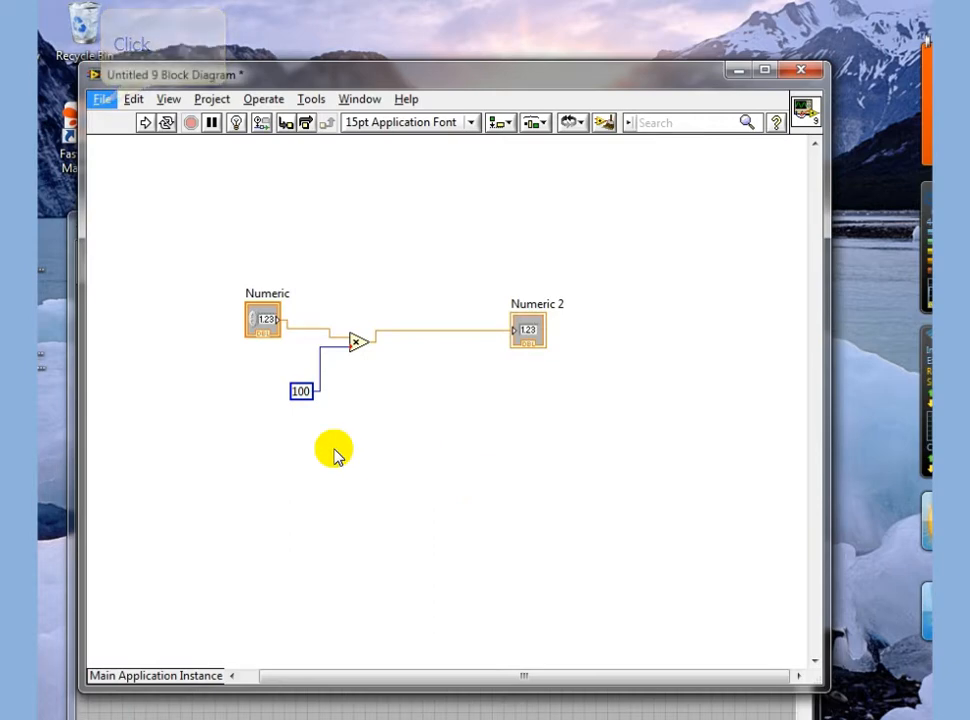
Step: Save the multiply-by-100 VI as subVI1.vi in the temp folder
{"action": "left_click", "coordinate": [100, 99]}
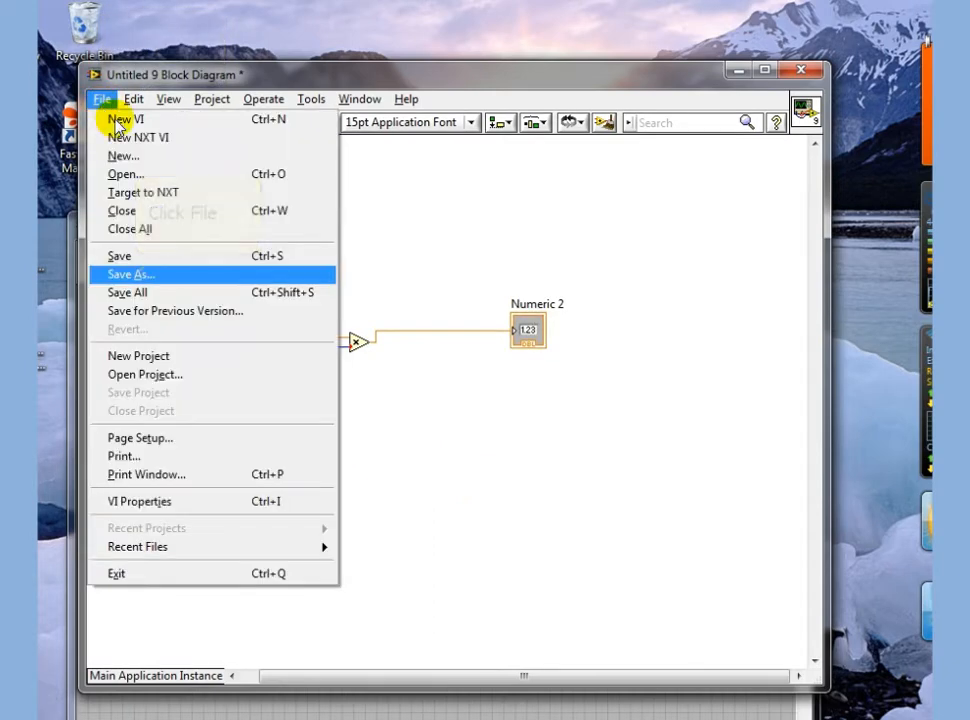
{"action": "left_click", "coordinate": [127, 274]}
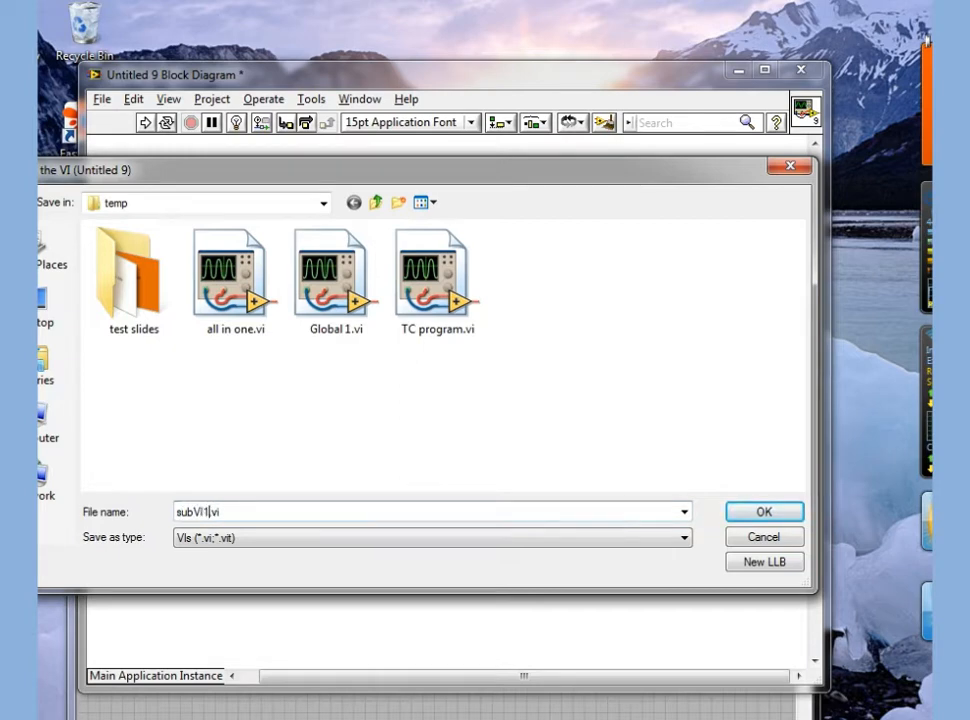
{"action": "left_click", "coordinate": [765, 511]}
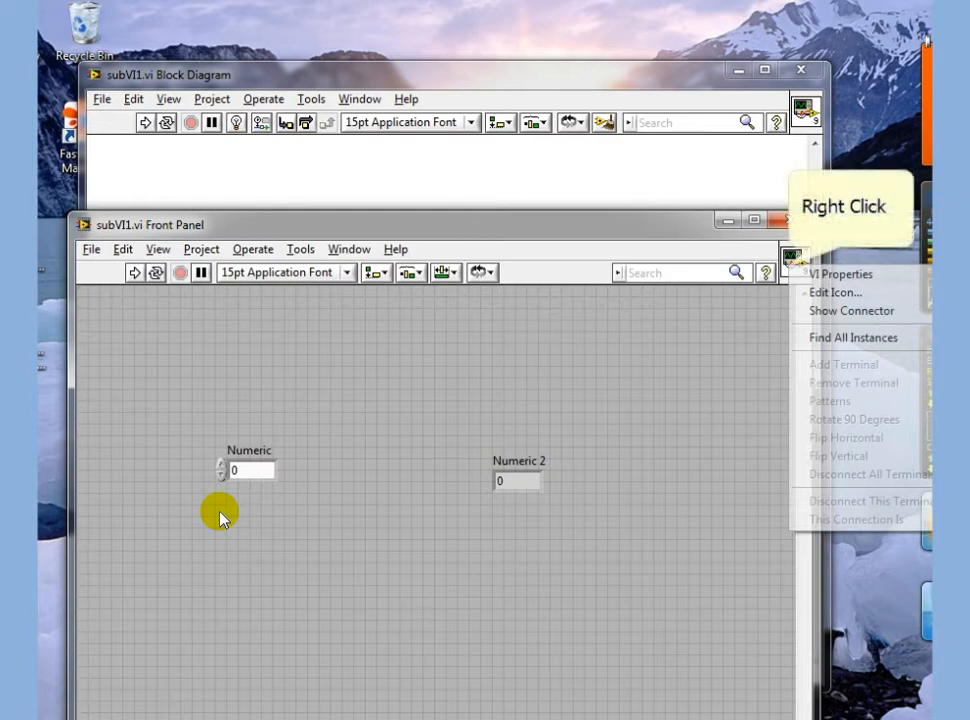
{"action": "mouse_move", "coordinate": [626, 440]}
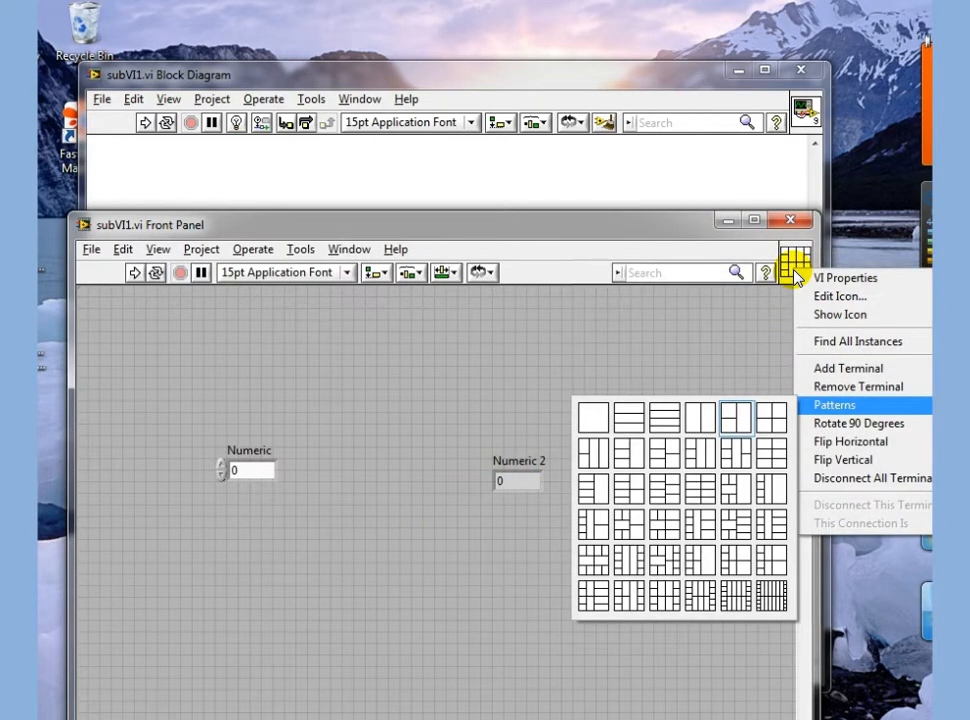
{"action": "mouse_move", "coordinate": [829, 404]}
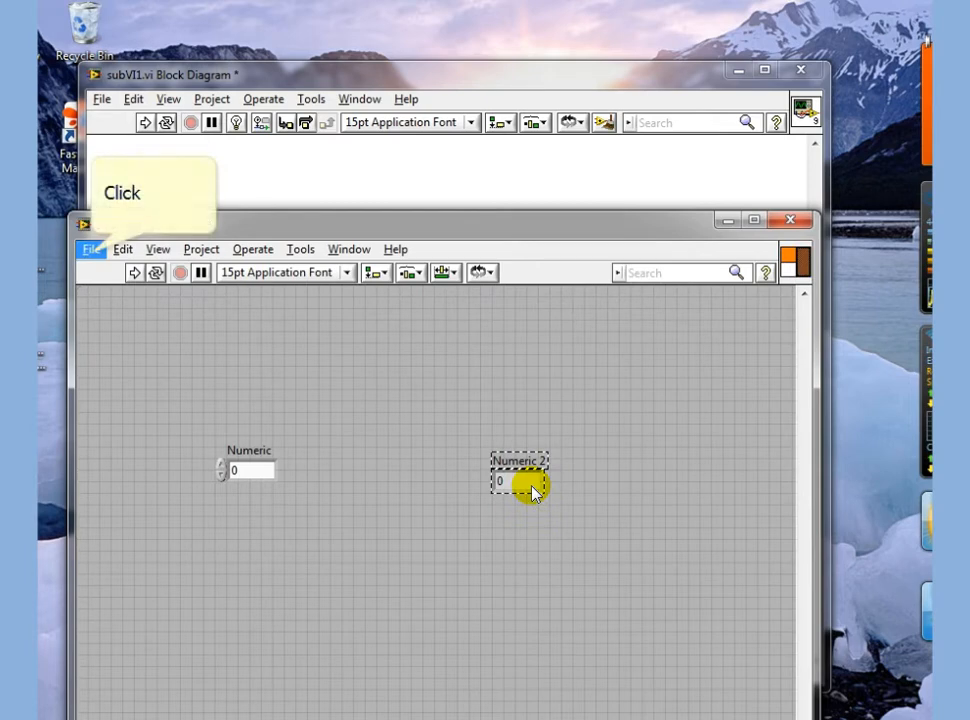
Step: Save subVI1.vi with its new two-terminal connector pane
{"action": "left_click", "coordinate": [91, 249]}
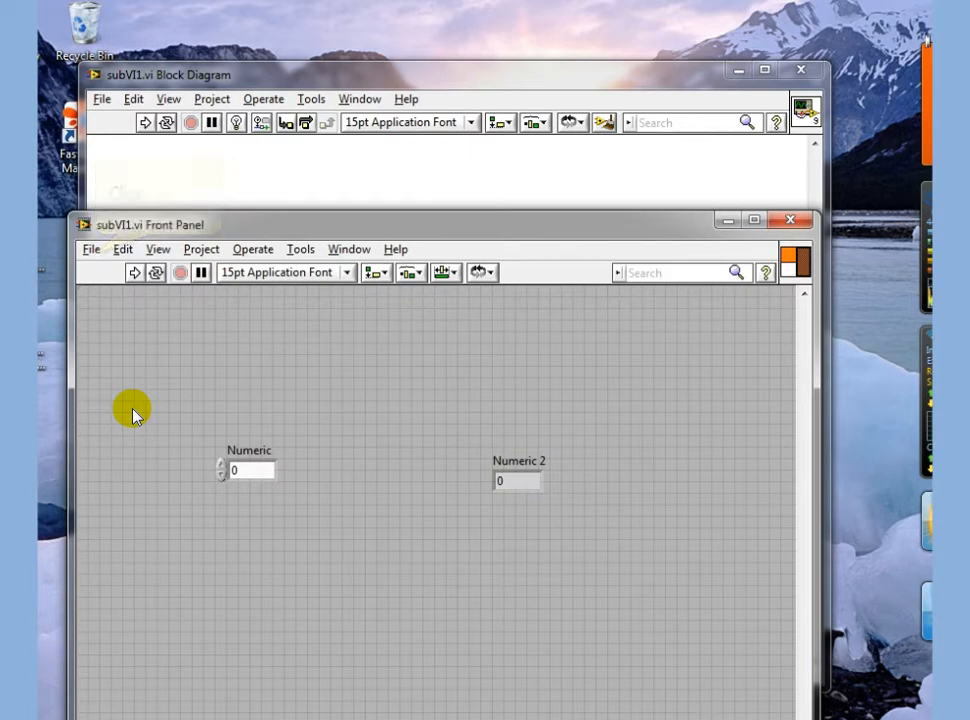
Step: Place a Knob control and a Numeric indicator on Untitled 10's front panel
{"action": "right_click", "coordinate": [133, 407]}
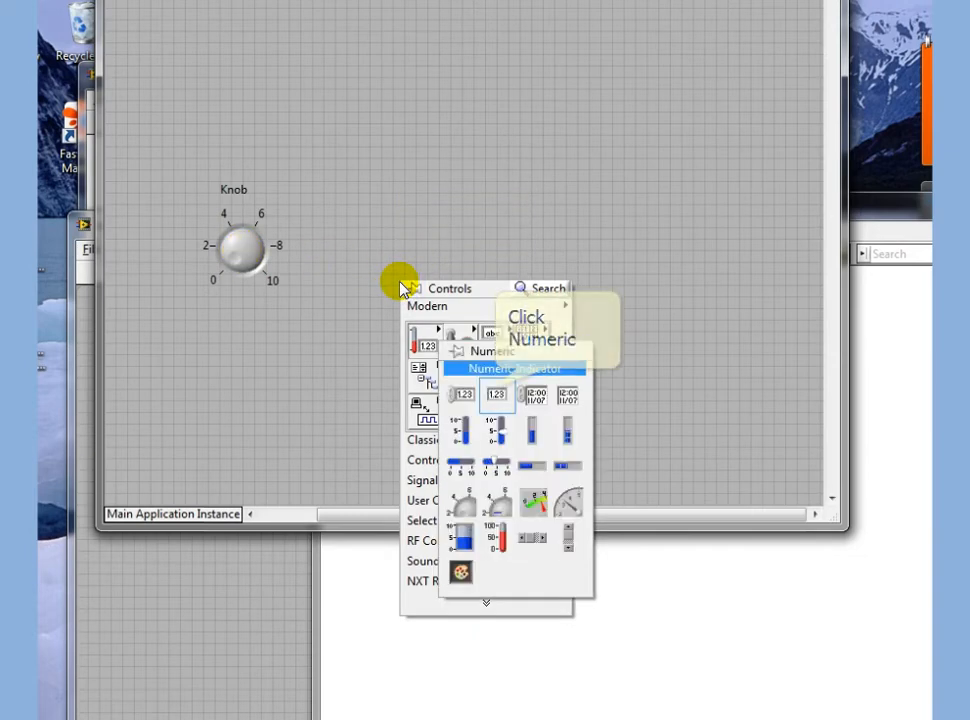
{"action": "left_click", "coordinate": [494, 395]}
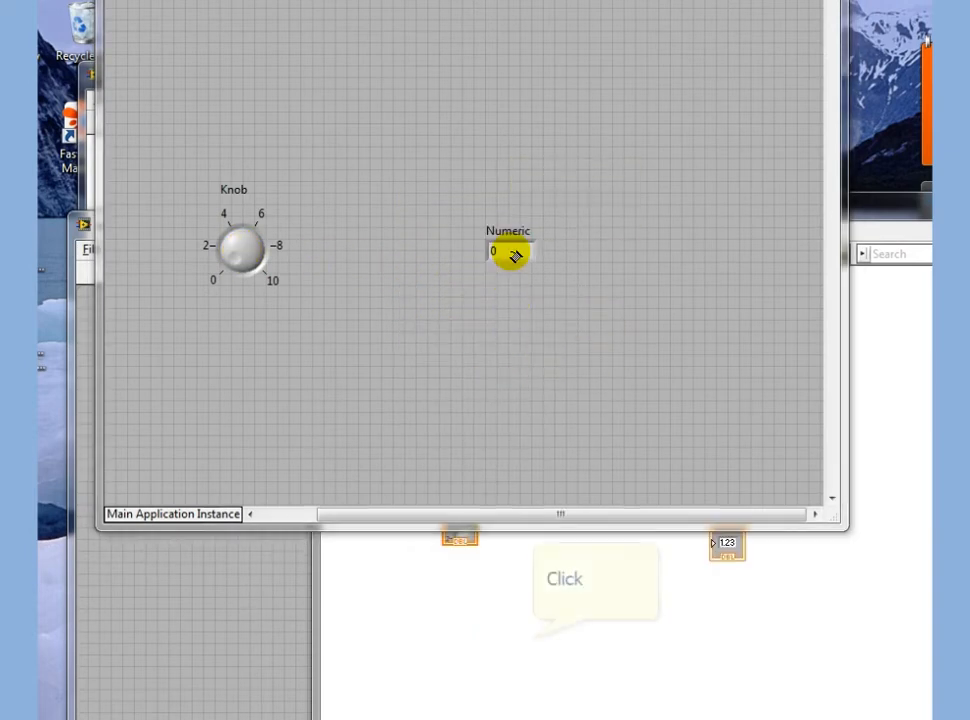
{"action": "right_click", "coordinate": [531, 641]}
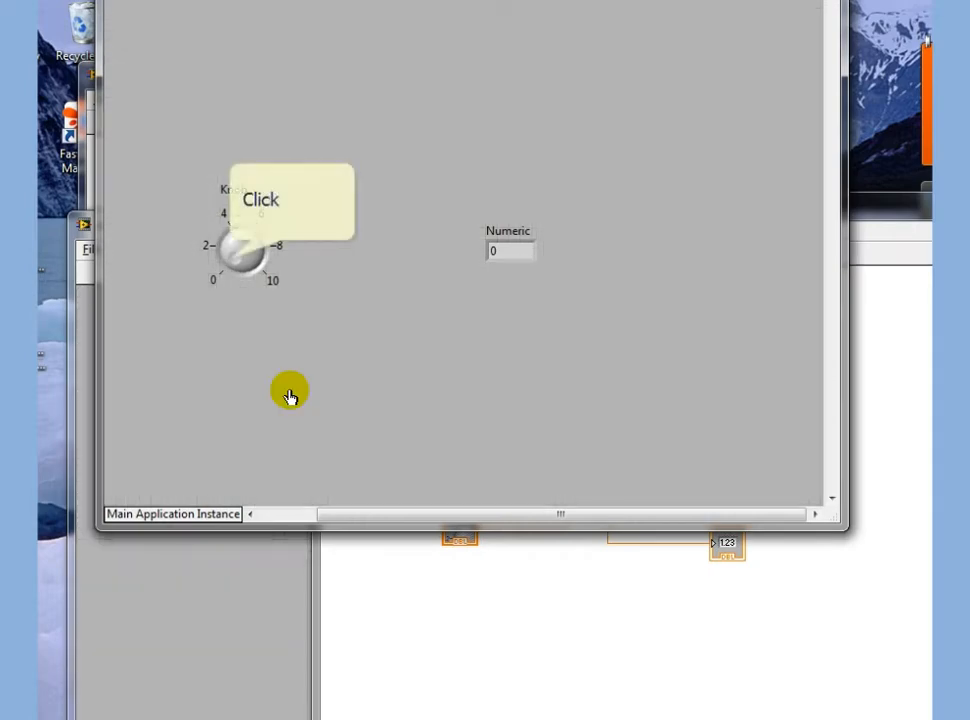
{"action": "left_click", "coordinate": [235, 262]}
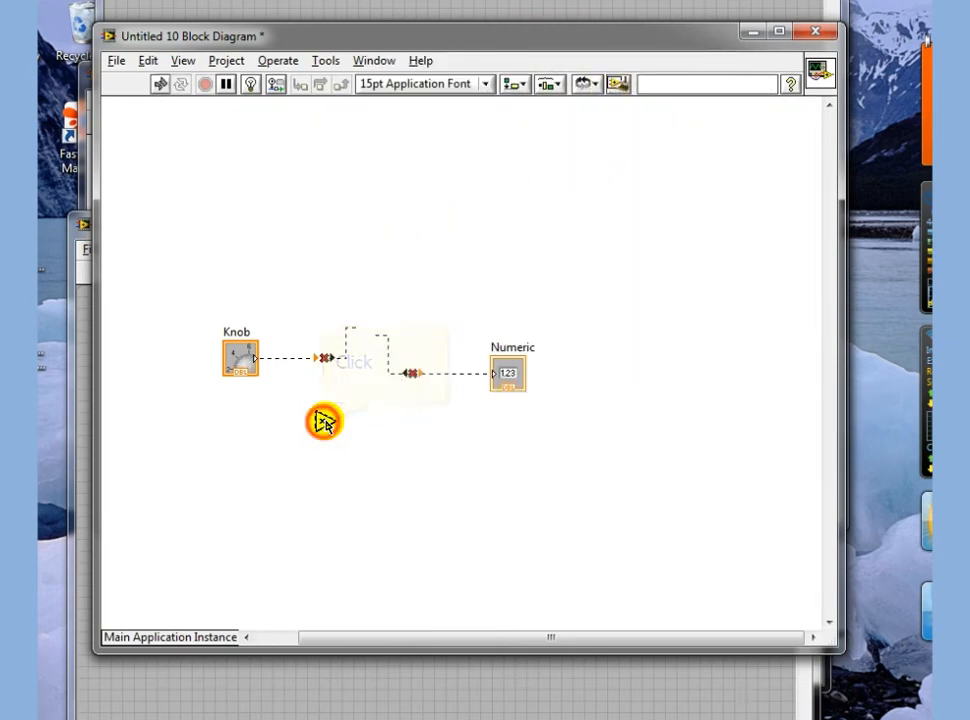
Step: Insert a Square Root node between the Knob and Numeric terminals
{"action": "right_click", "coordinate": [322, 423]}
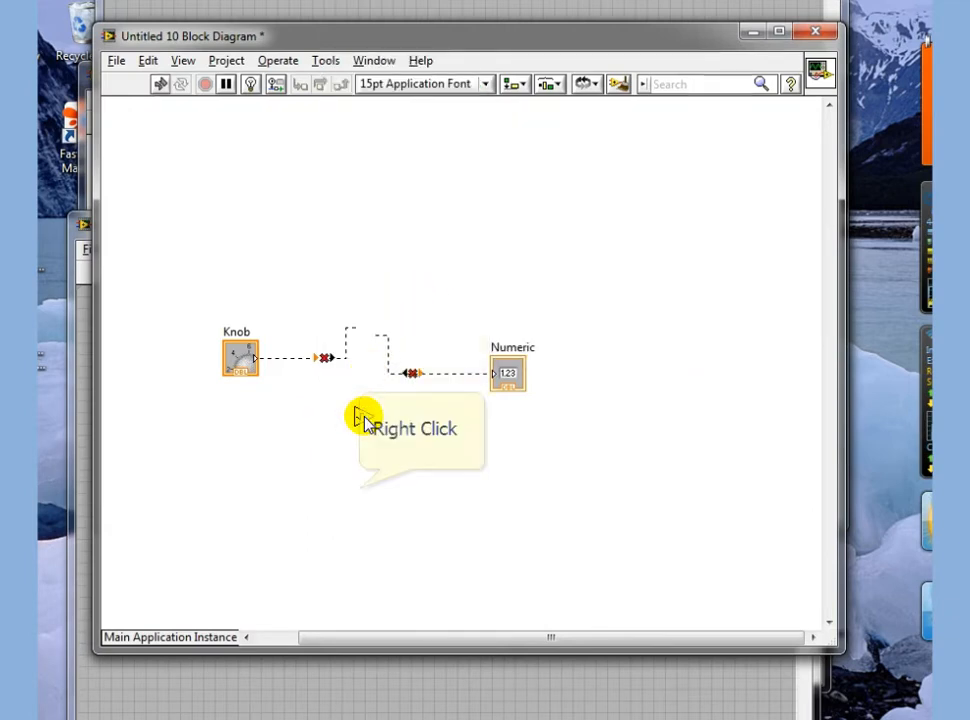
{"action": "right_click", "coordinate": [356, 416]}
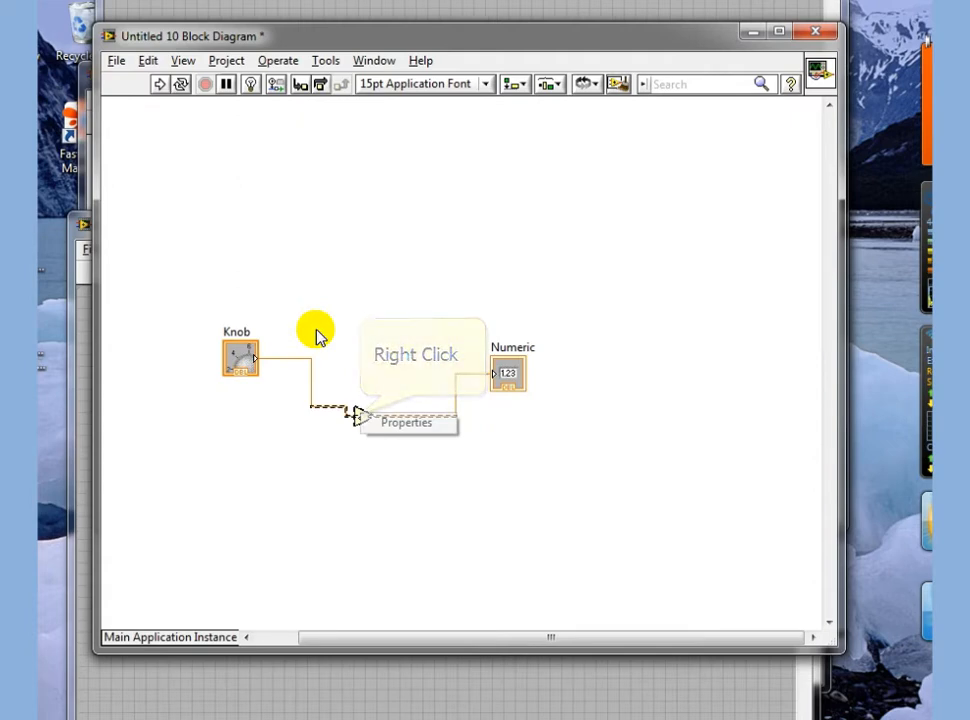
{"action": "right_click", "coordinate": [318, 333]}
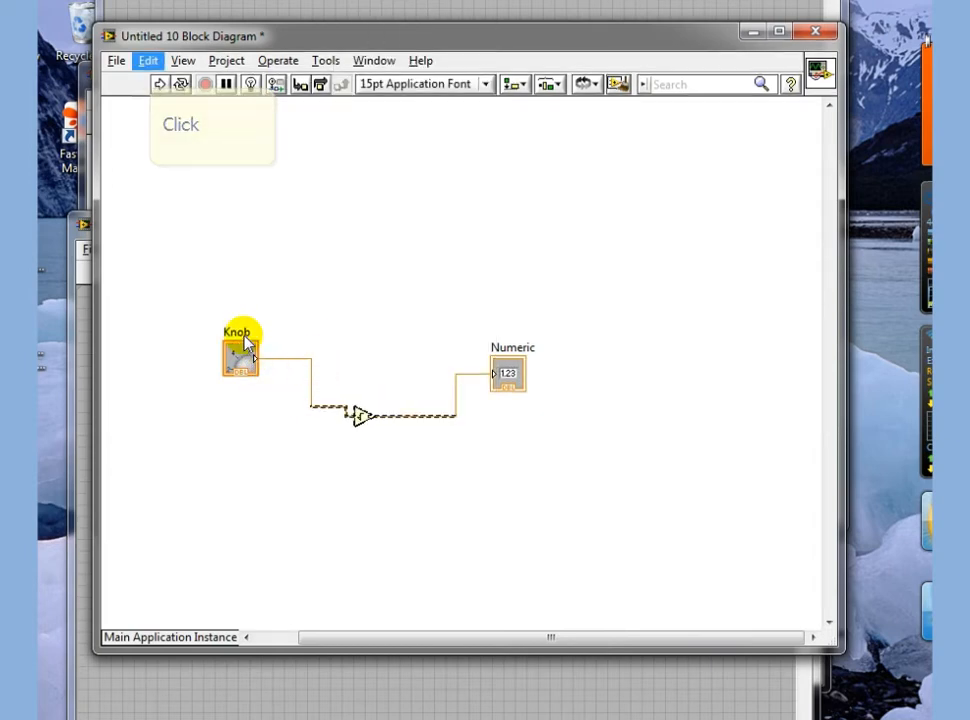
Step: Turn the square root section into a subVI with Edit > Create SubVI and save it
{"action": "left_click", "coordinate": [148, 60]}
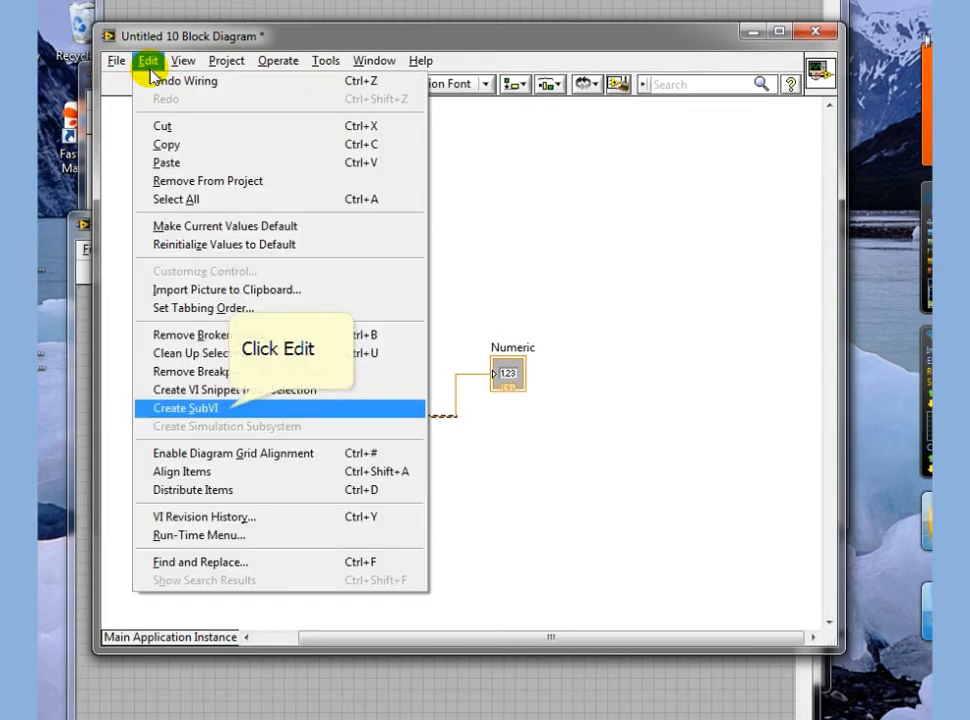
{"action": "left_click", "coordinate": [180, 407]}
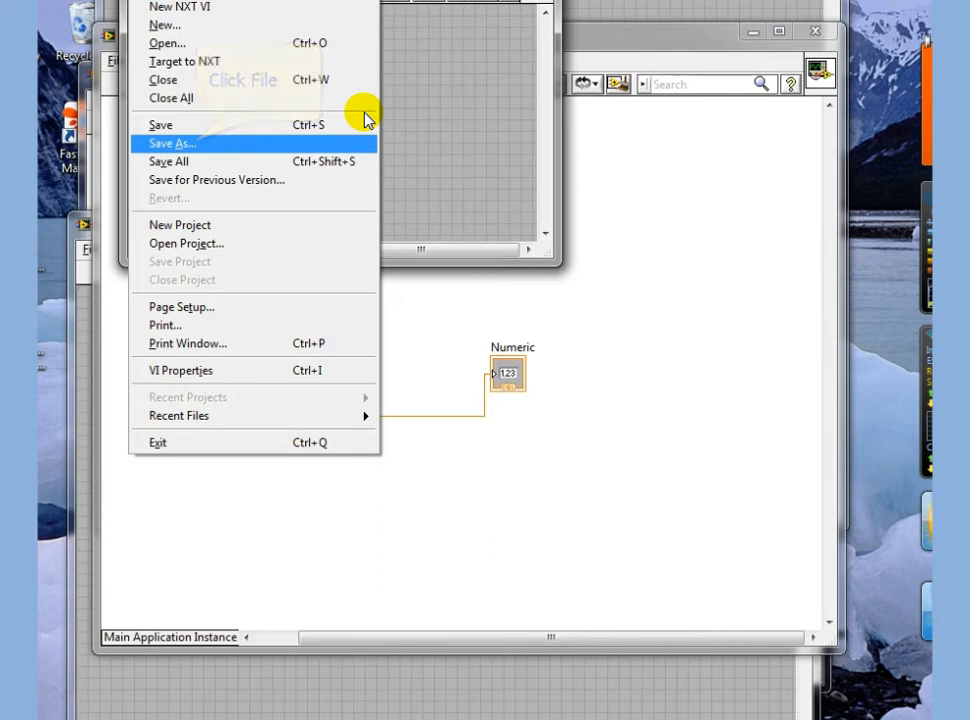
{"action": "left_click", "coordinate": [171, 143]}
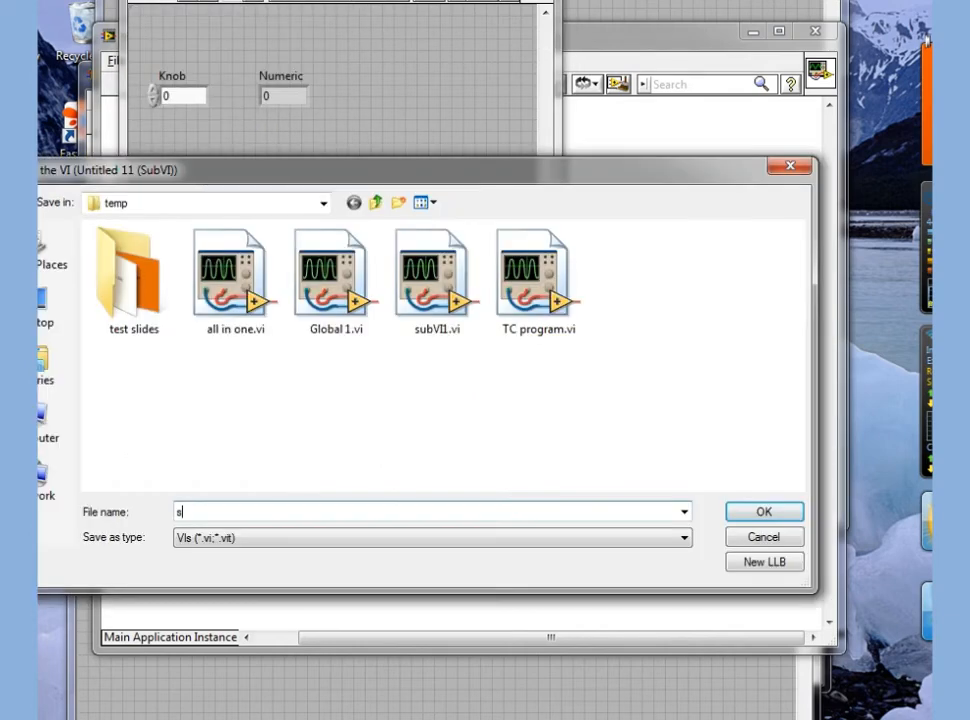
{"action": "type", "text": "u"}
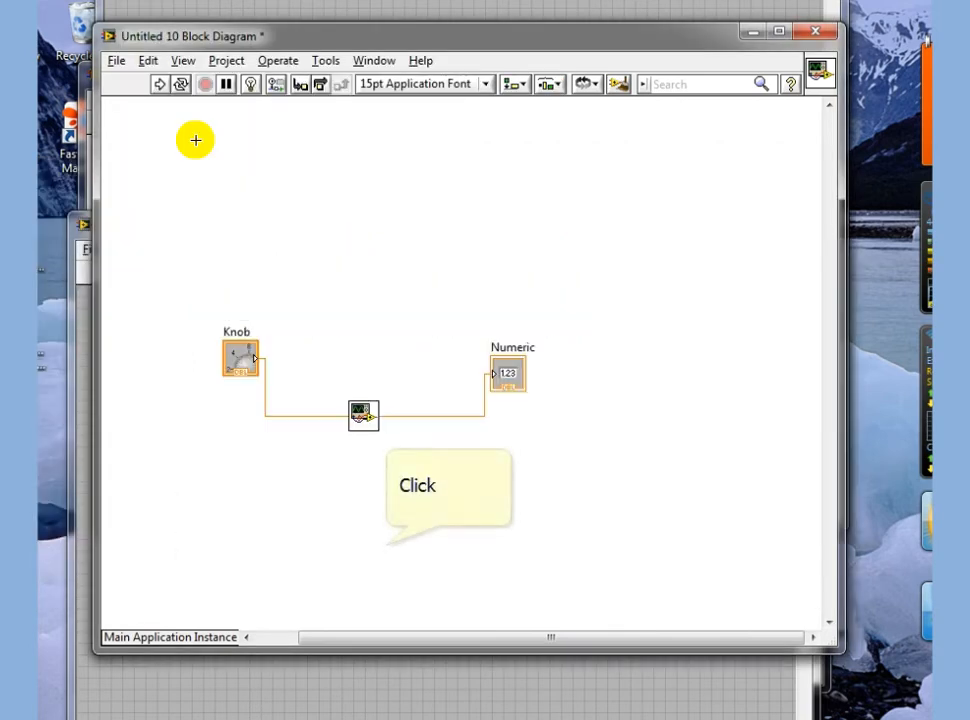
Step: Run Untitled 10 and turn the Knob so Numeric reads 2.41812
{"action": "left_click", "coordinate": [386, 546]}
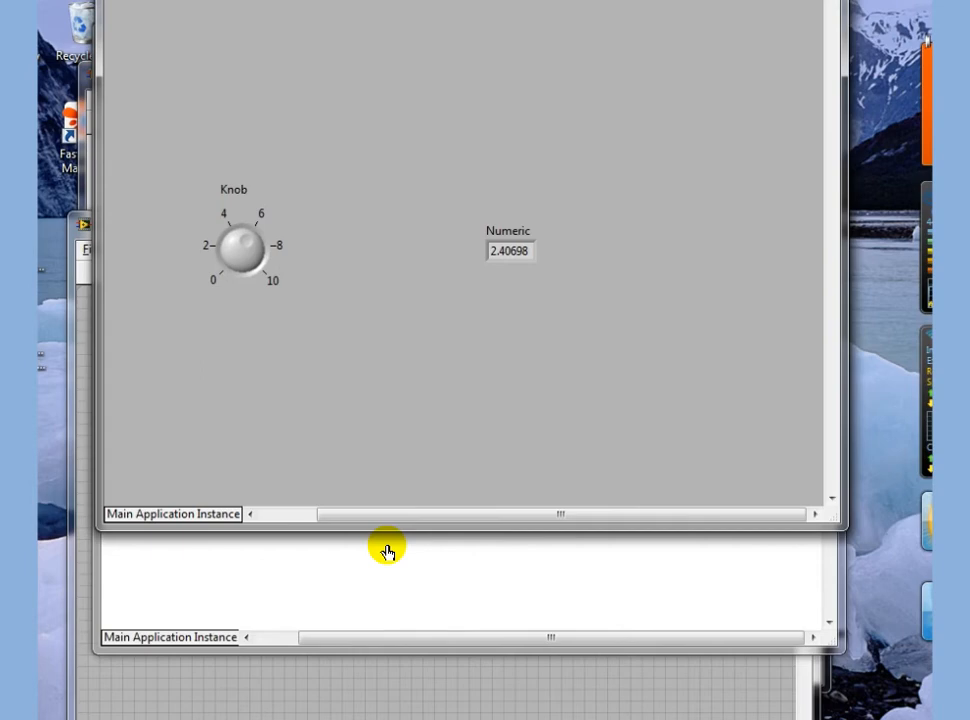
{"action": "left_click", "coordinate": [240, 252]}
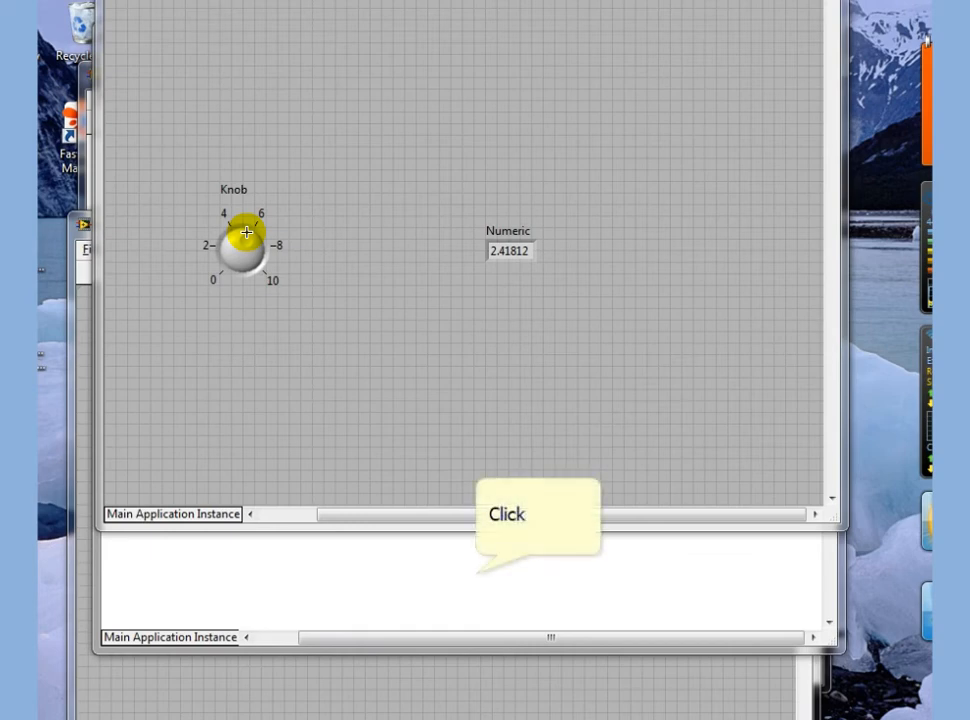
{"action": "mouse_move", "coordinate": [395, 313]}
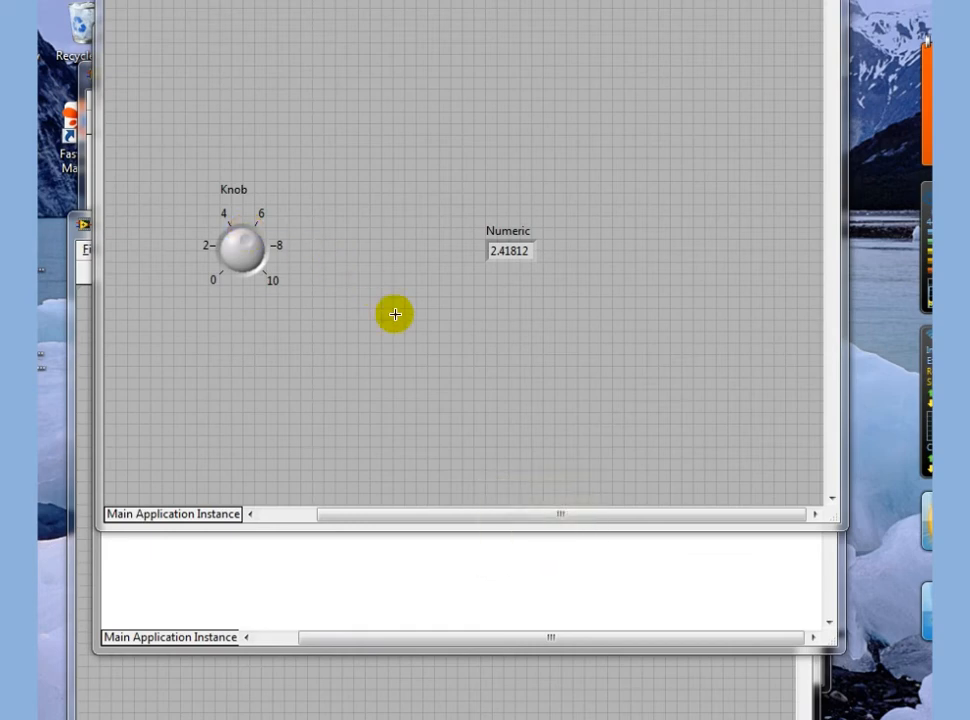
Step: Enable 'Show front panel when called' and 'Close afterwards if originally closed' for the subVI node
{"action": "right_click", "coordinate": [362, 414]}
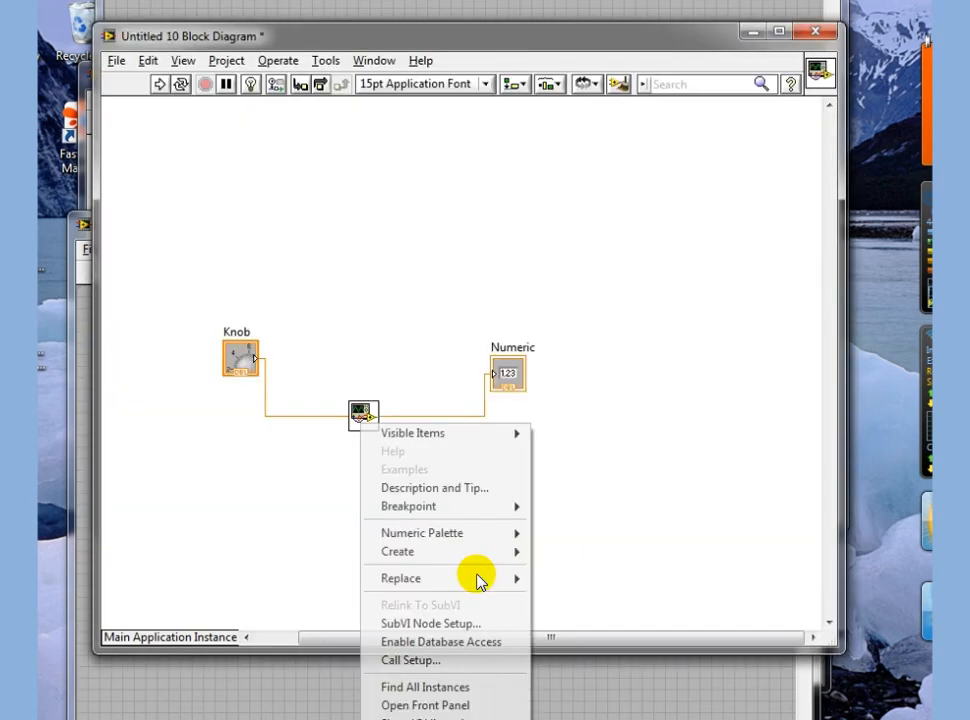
{"action": "right_click", "coordinate": [362, 413]}
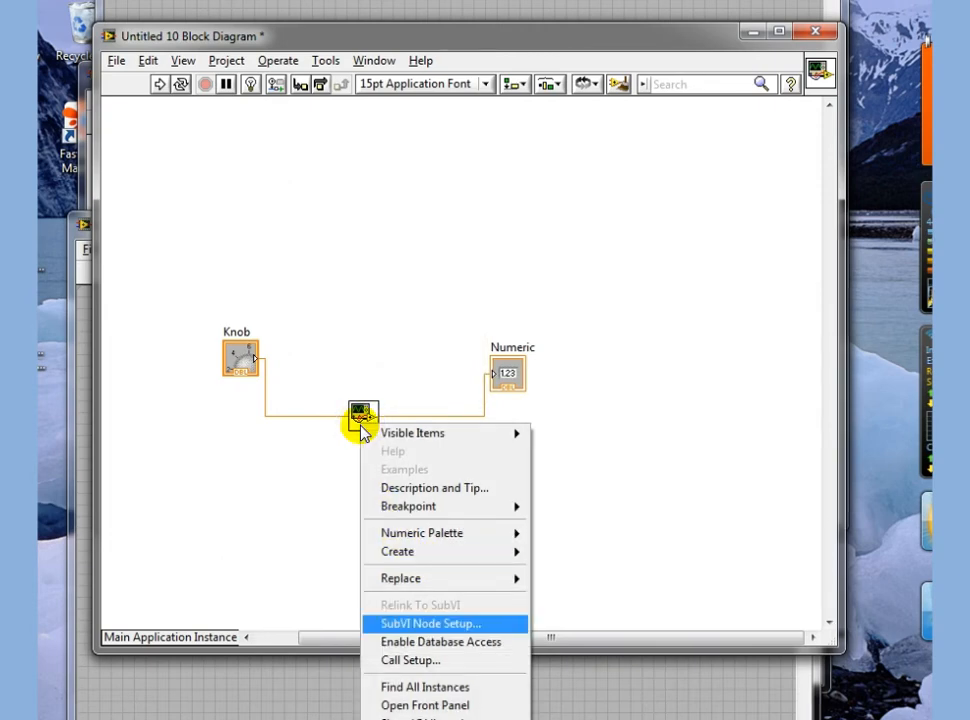
{"action": "left_click", "coordinate": [430, 623]}
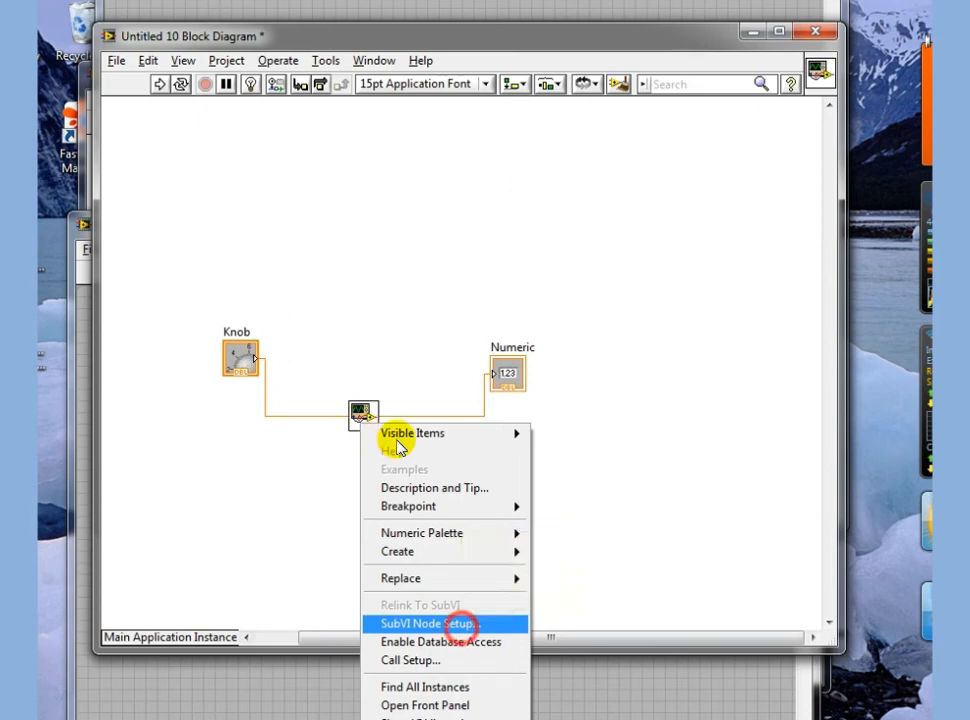
{"action": "left_click", "coordinate": [424, 623]}
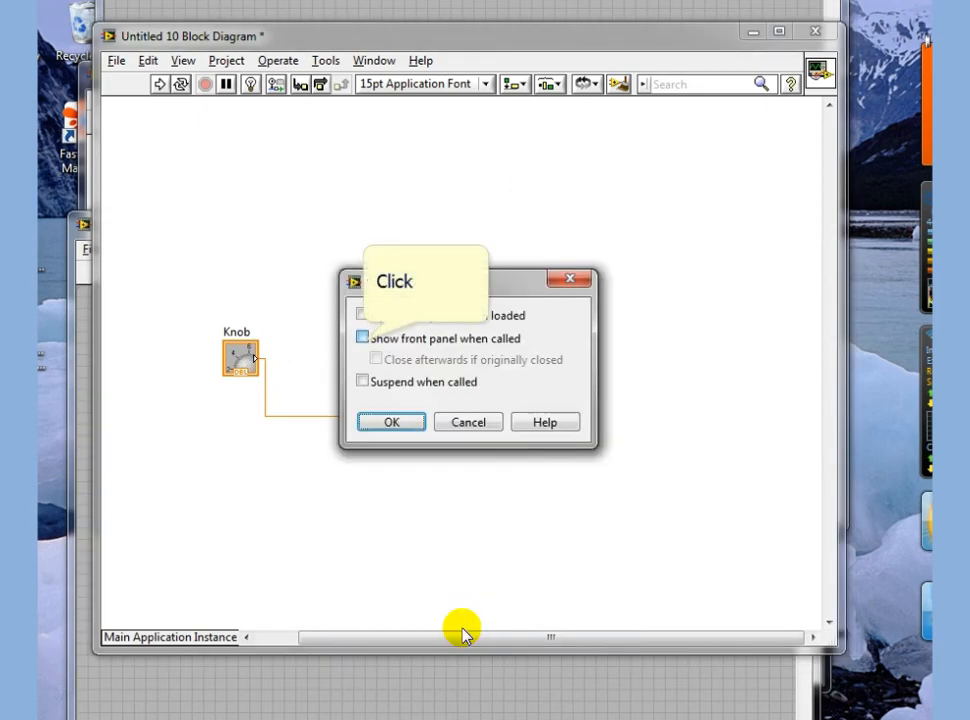
{"action": "left_click", "coordinate": [364, 338]}
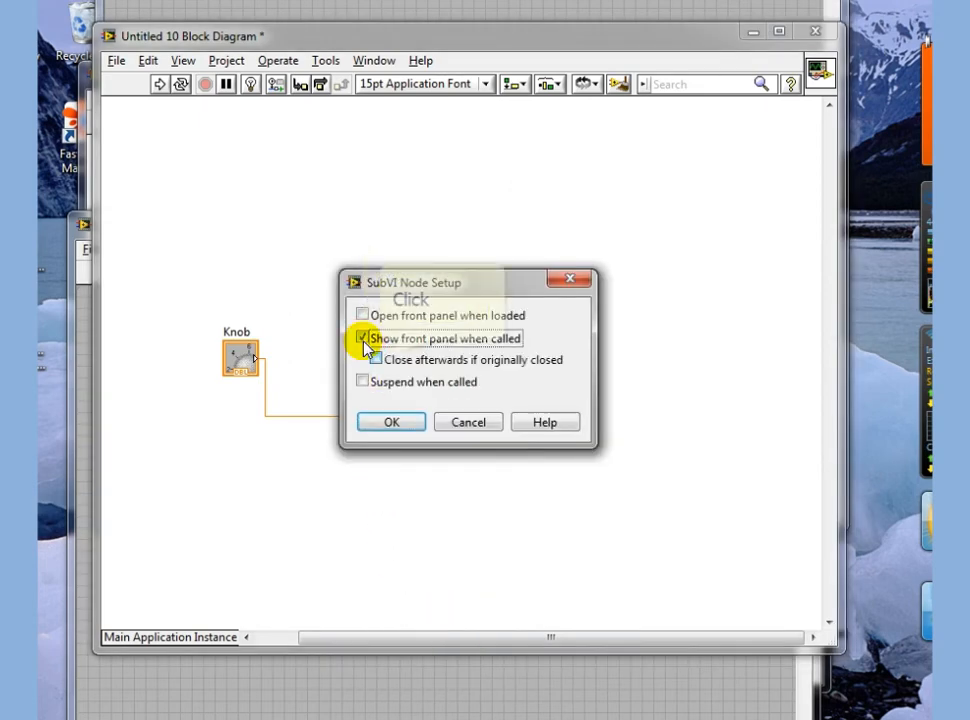
{"action": "left_click", "coordinate": [362, 359]}
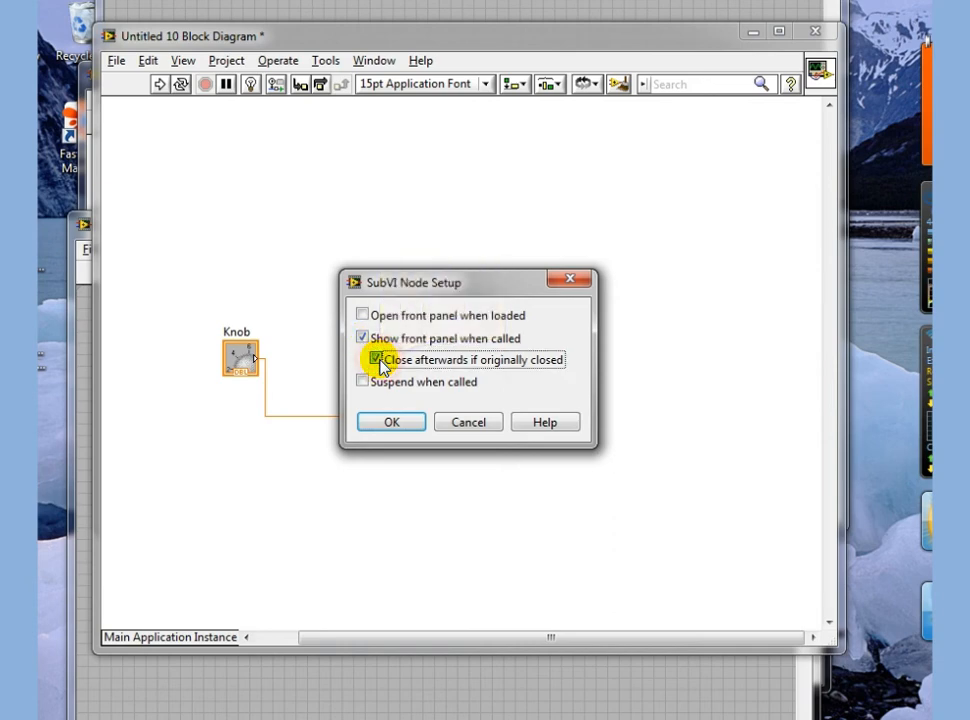
{"action": "left_click", "coordinate": [390, 421]}
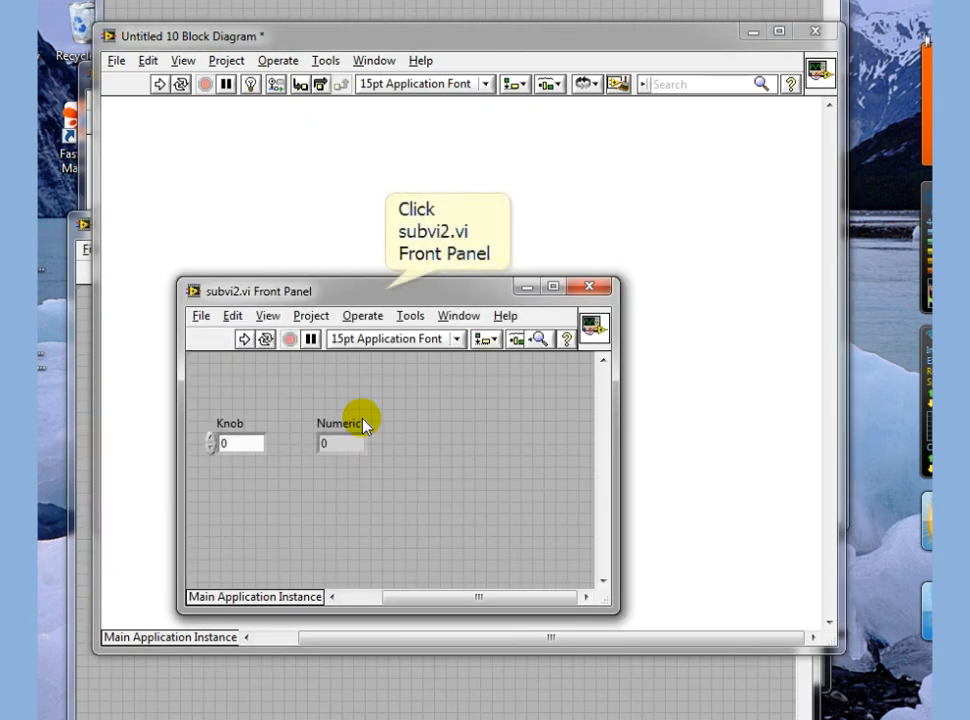
Step: Turn on Reentrant execution in subvi2.vi's VI Properties
{"action": "left_click", "coordinate": [388, 290]}
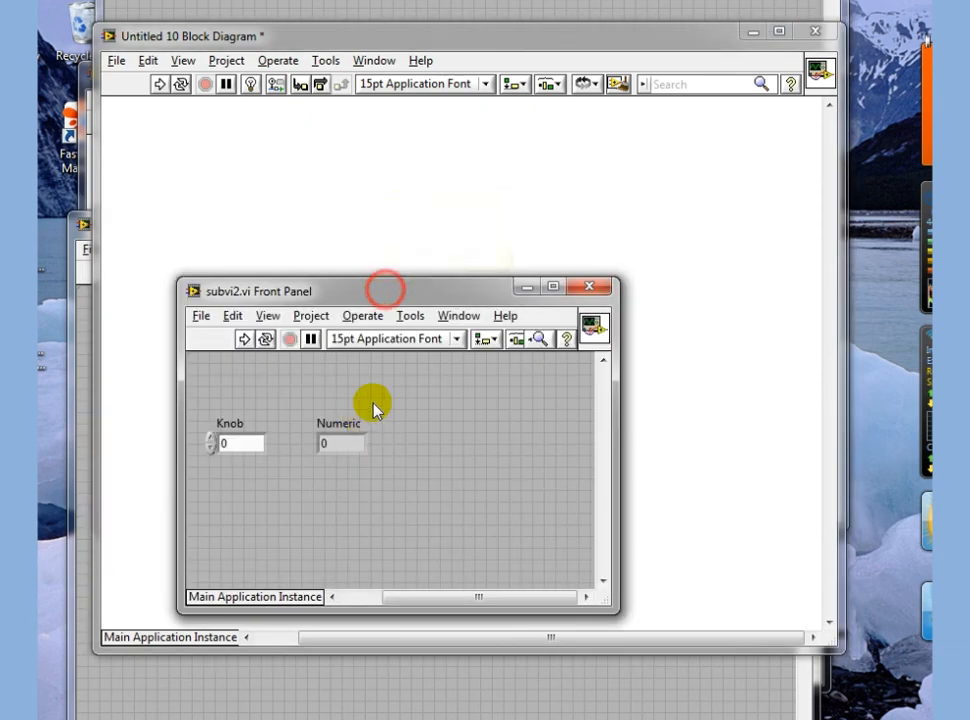
{"action": "left_click", "coordinate": [201, 315]}
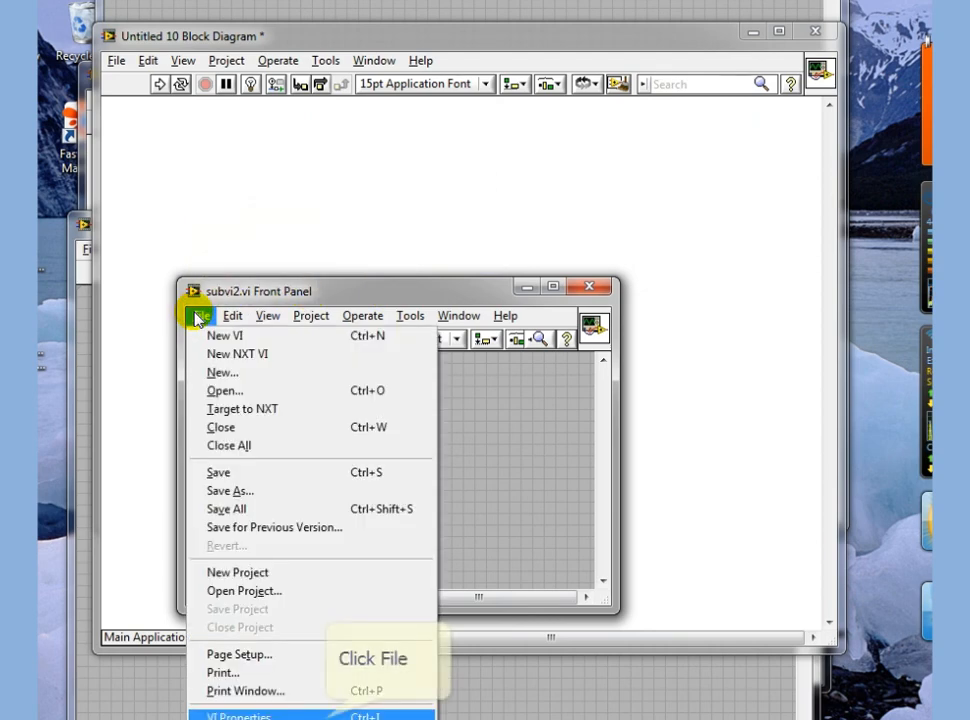
{"action": "mouse_move", "coordinate": [263, 375]}
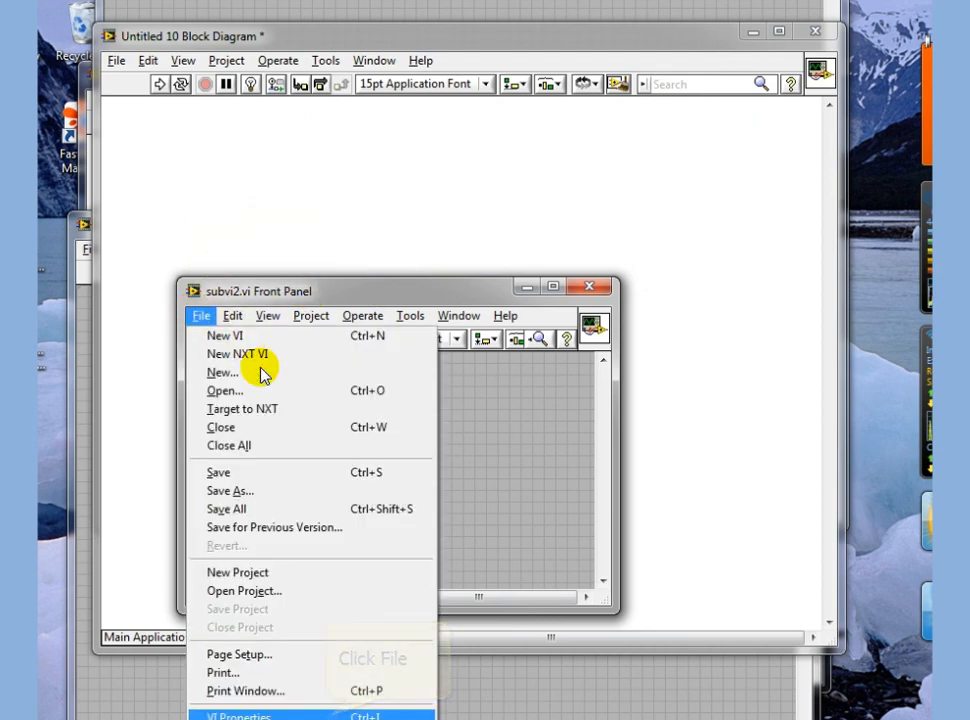
{"action": "left_click", "coordinate": [238, 716]}
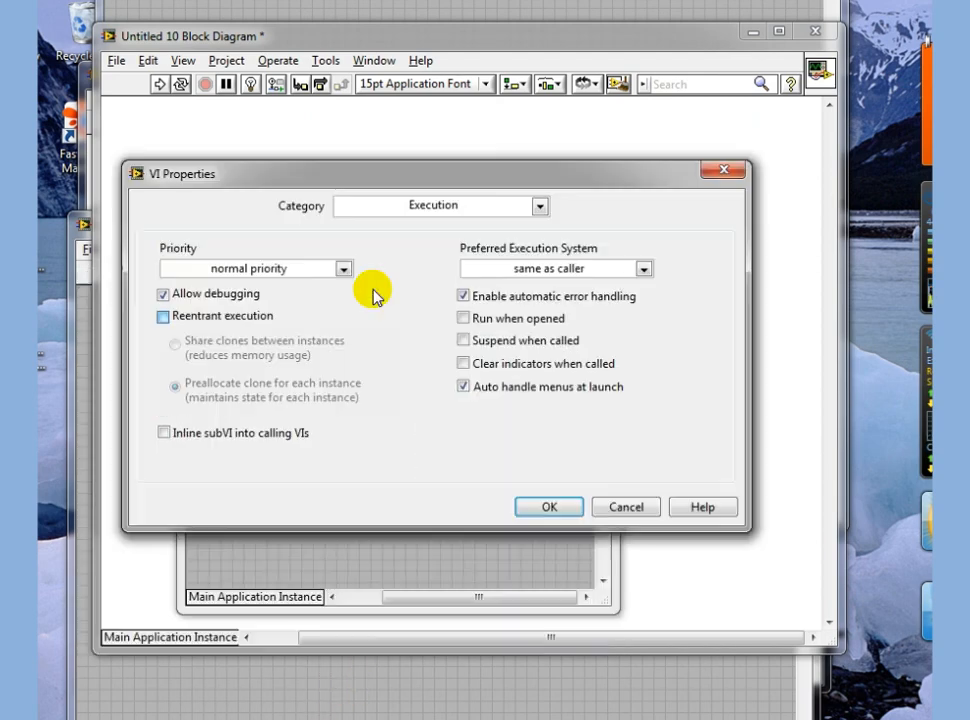
{"action": "left_click", "coordinate": [163, 315]}
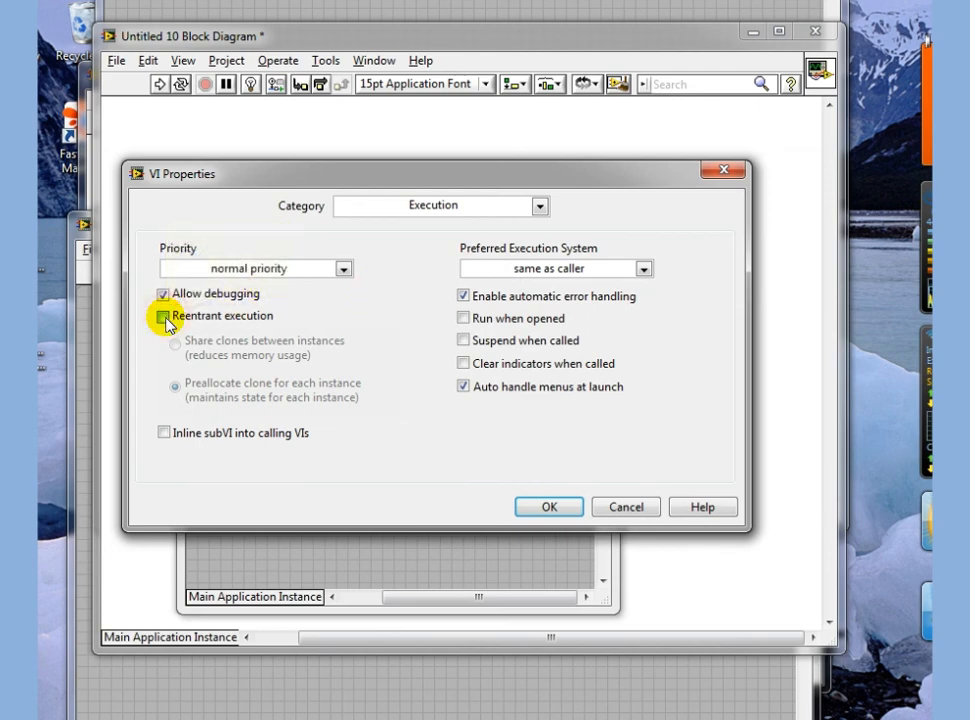
{"action": "left_click", "coordinate": [163, 316]}
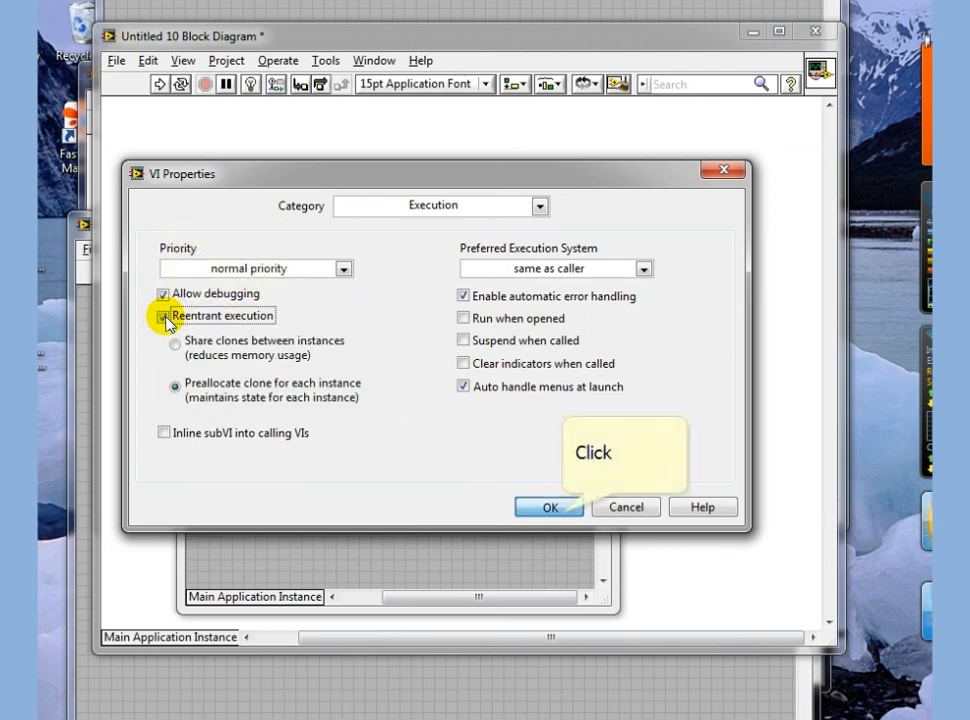
{"action": "left_click", "coordinate": [164, 315]}
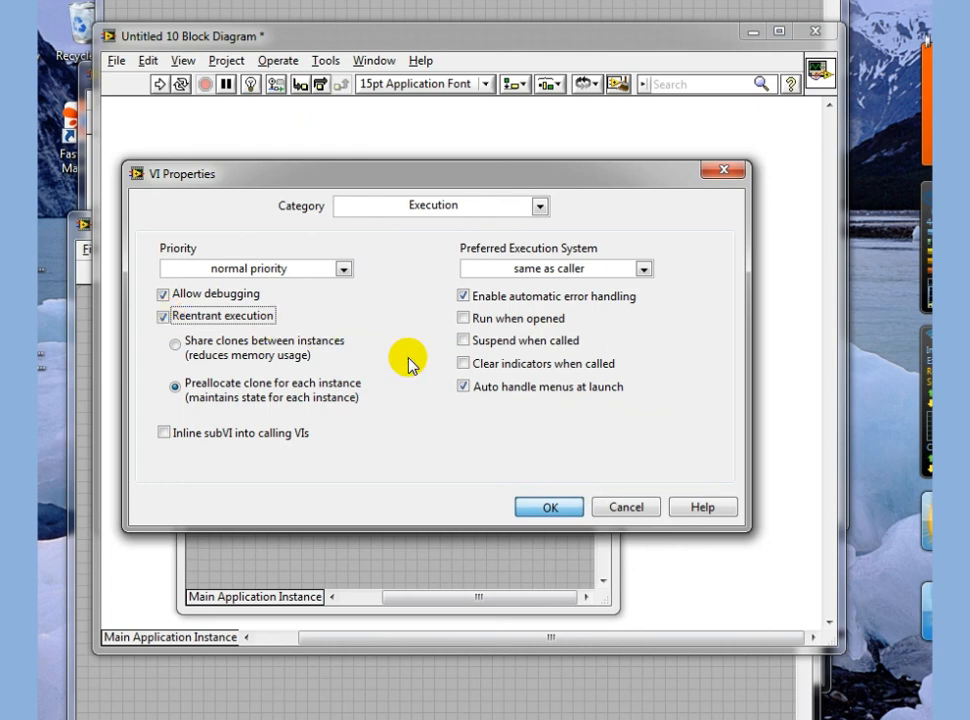
{"action": "left_click", "coordinate": [548, 506]}
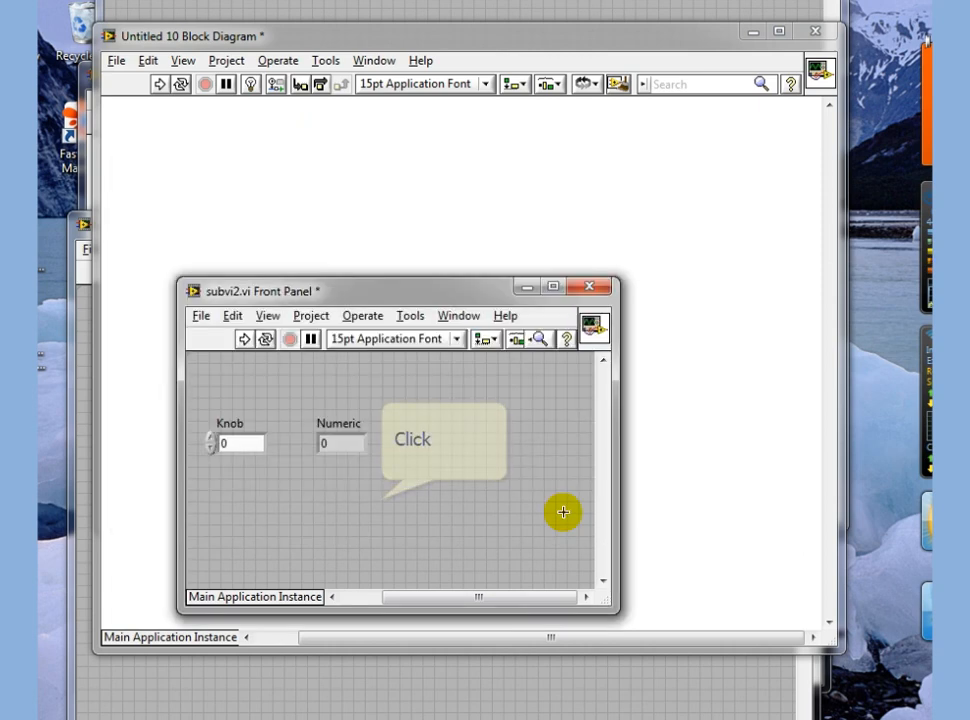